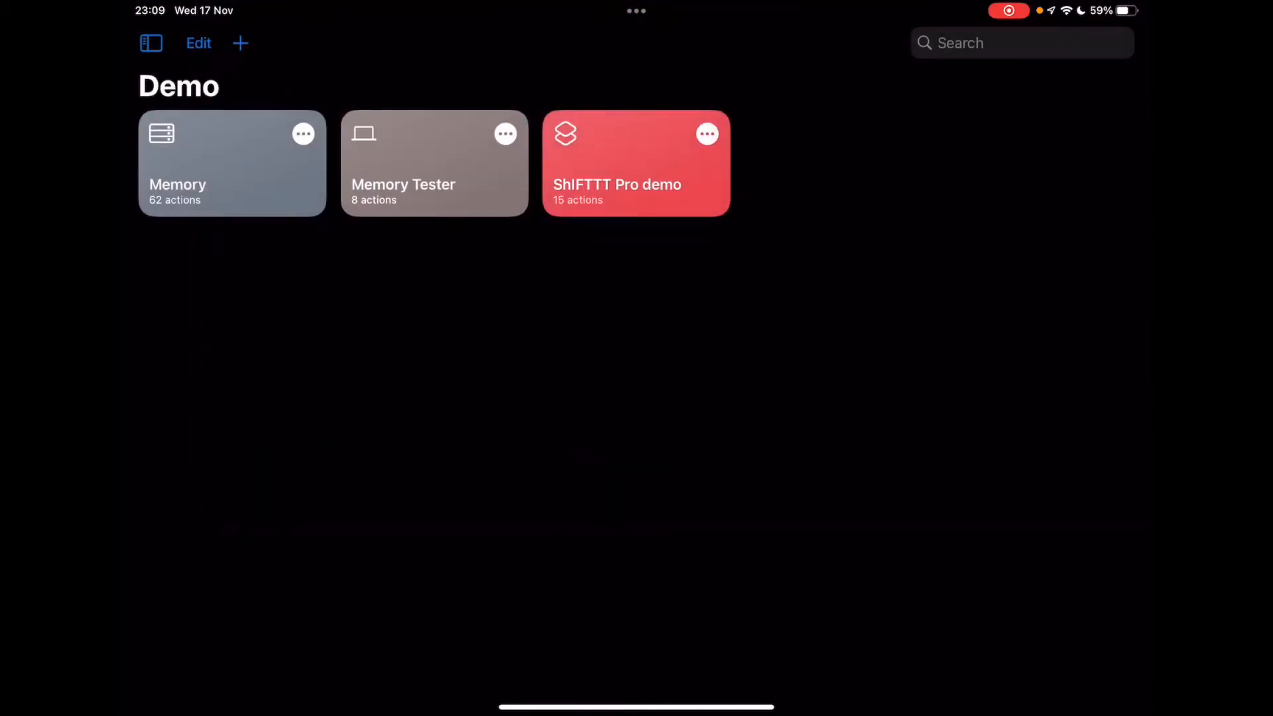
Step: Open Memory Tester for editing with its Cycle Log request method set to add
{"action": "left_click", "coordinate": [434, 162]}
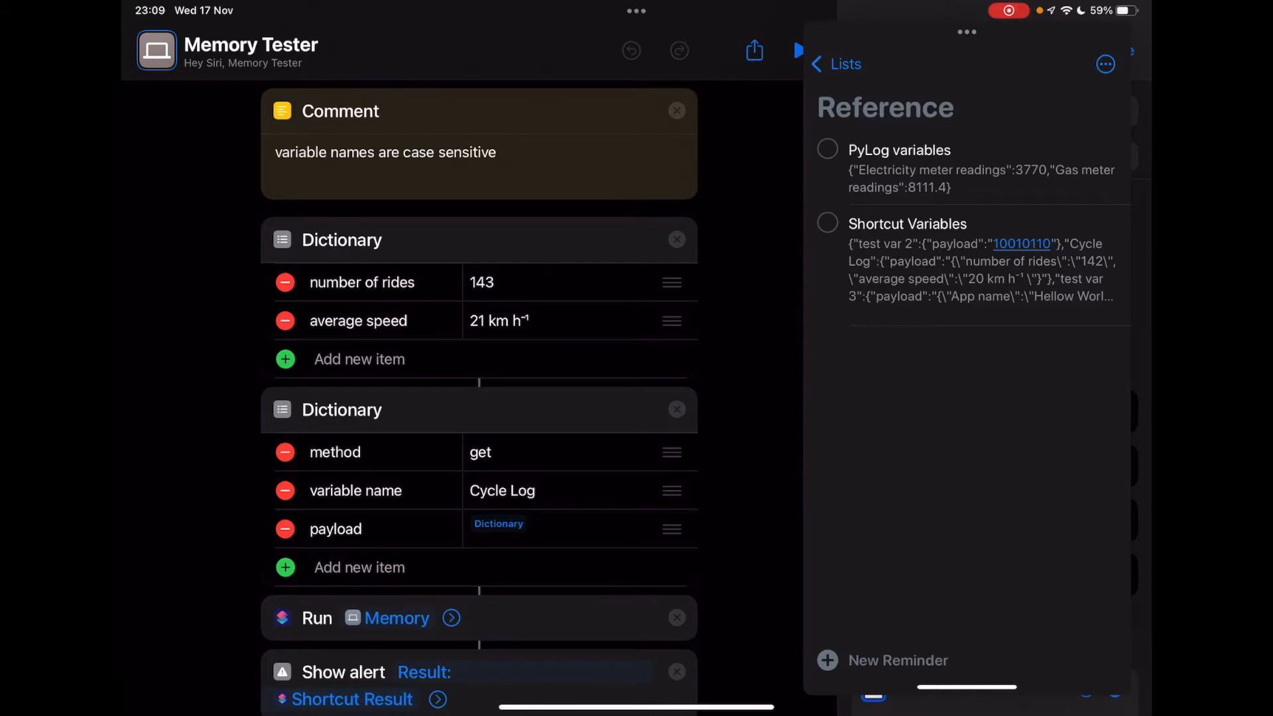
{"action": "left_click", "coordinate": [907, 224]}
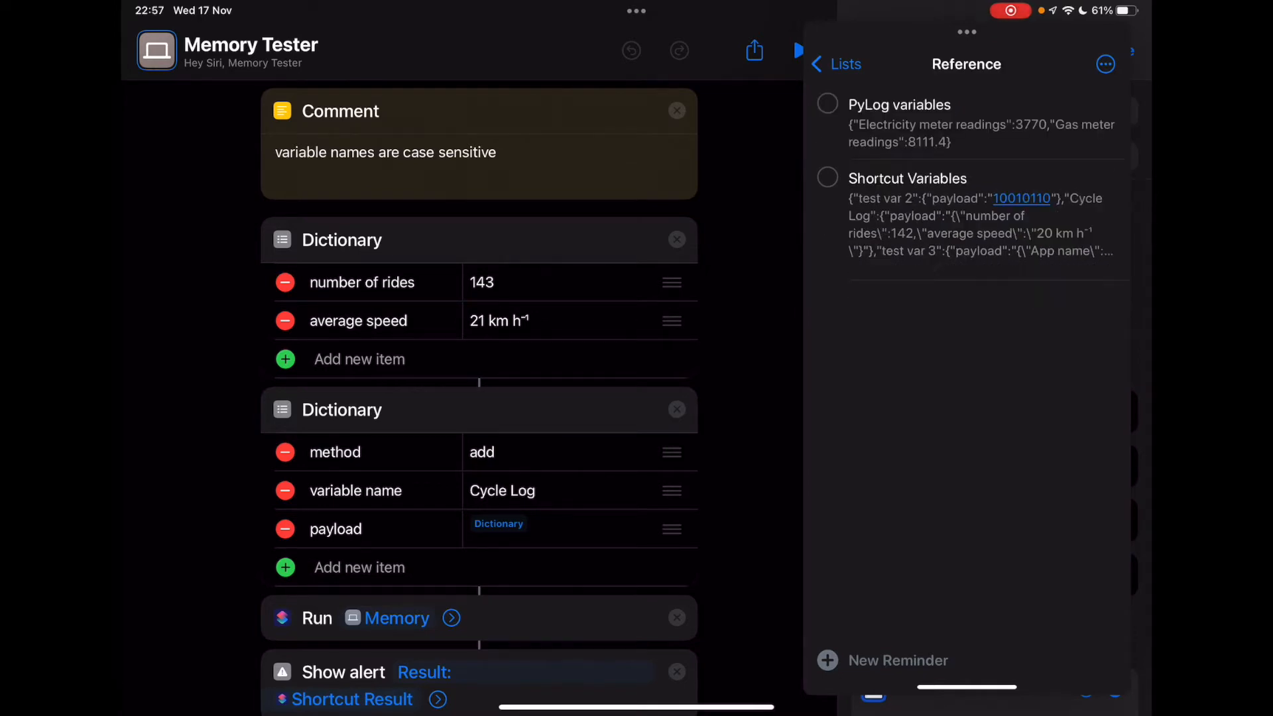
{"action": "left_click", "coordinate": [907, 178]}
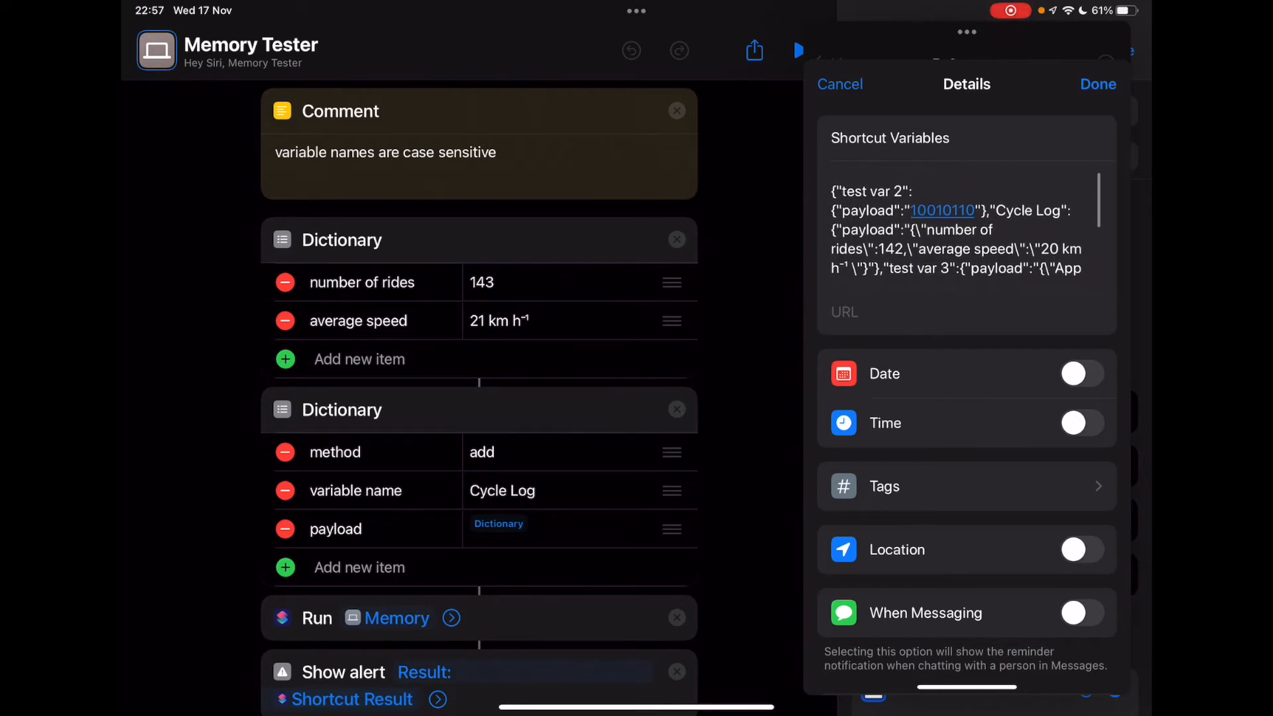
{"action": "scroll", "scroll_direction": "down", "scroll_amount": 3}
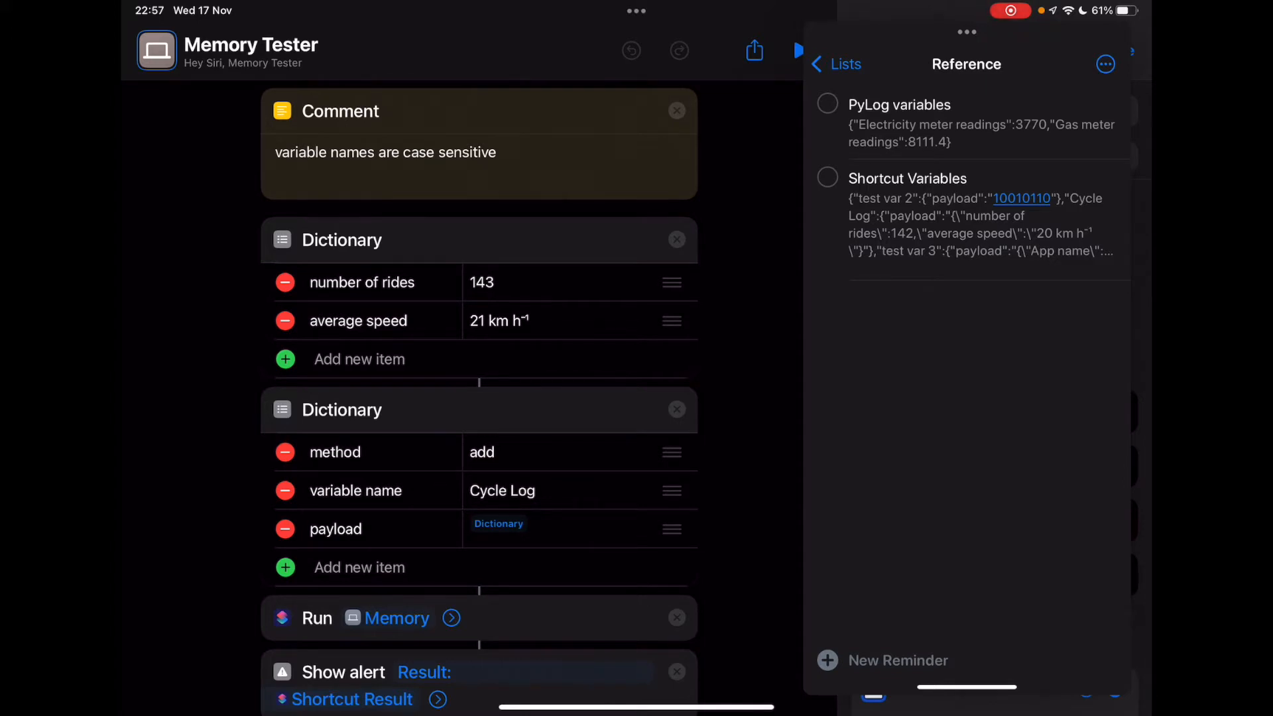
{"action": "left_click", "coordinate": [907, 177]}
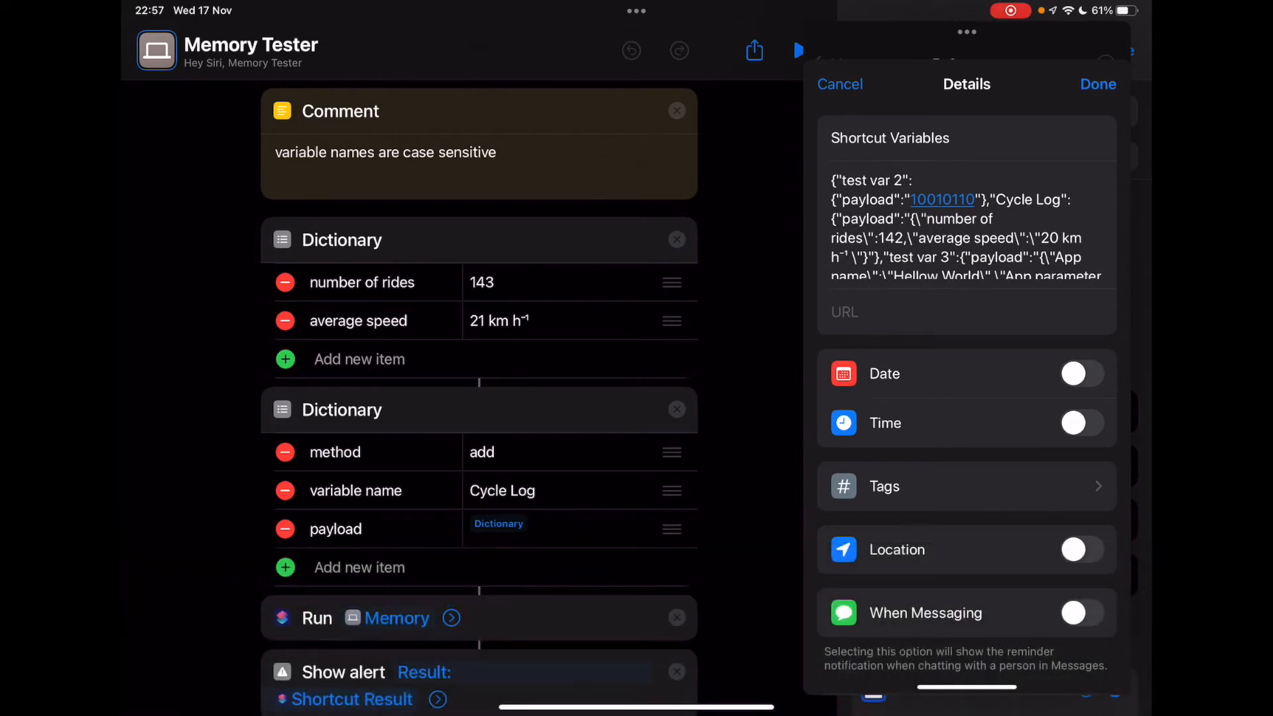
{"action": "left_click", "coordinate": [857, 181]}
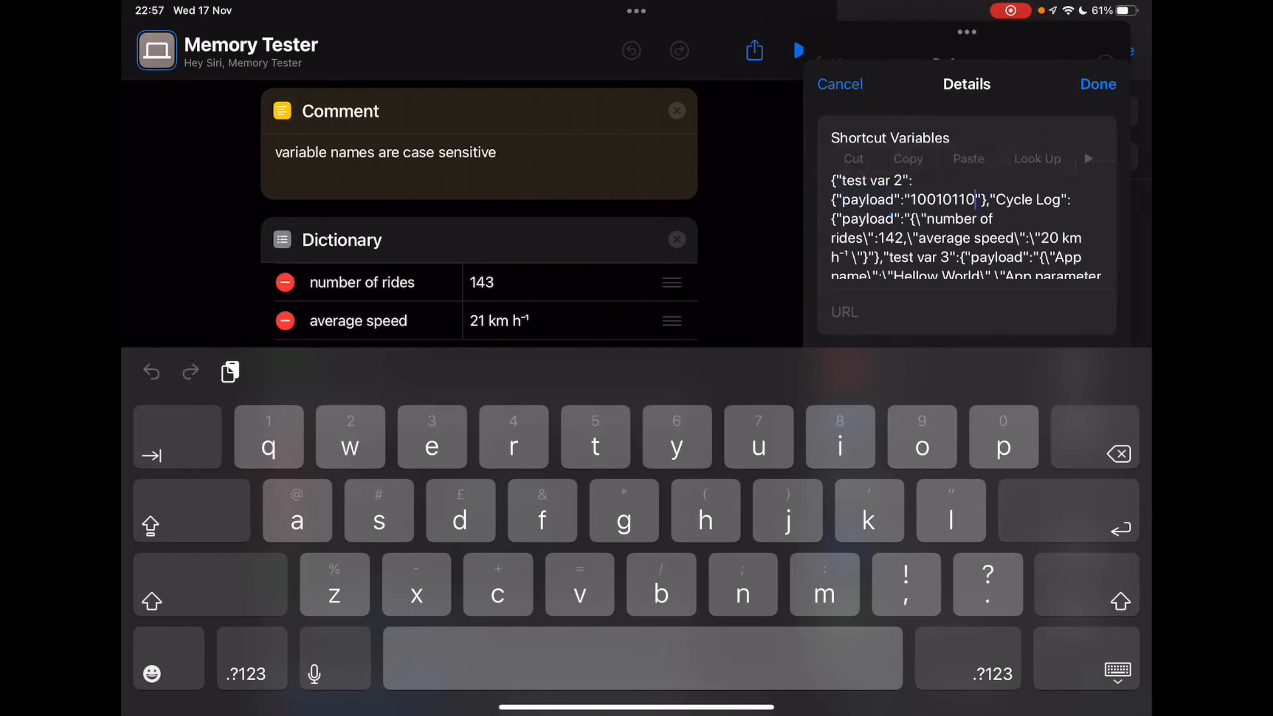
{"action": "double_click", "coordinate": [942, 199]}
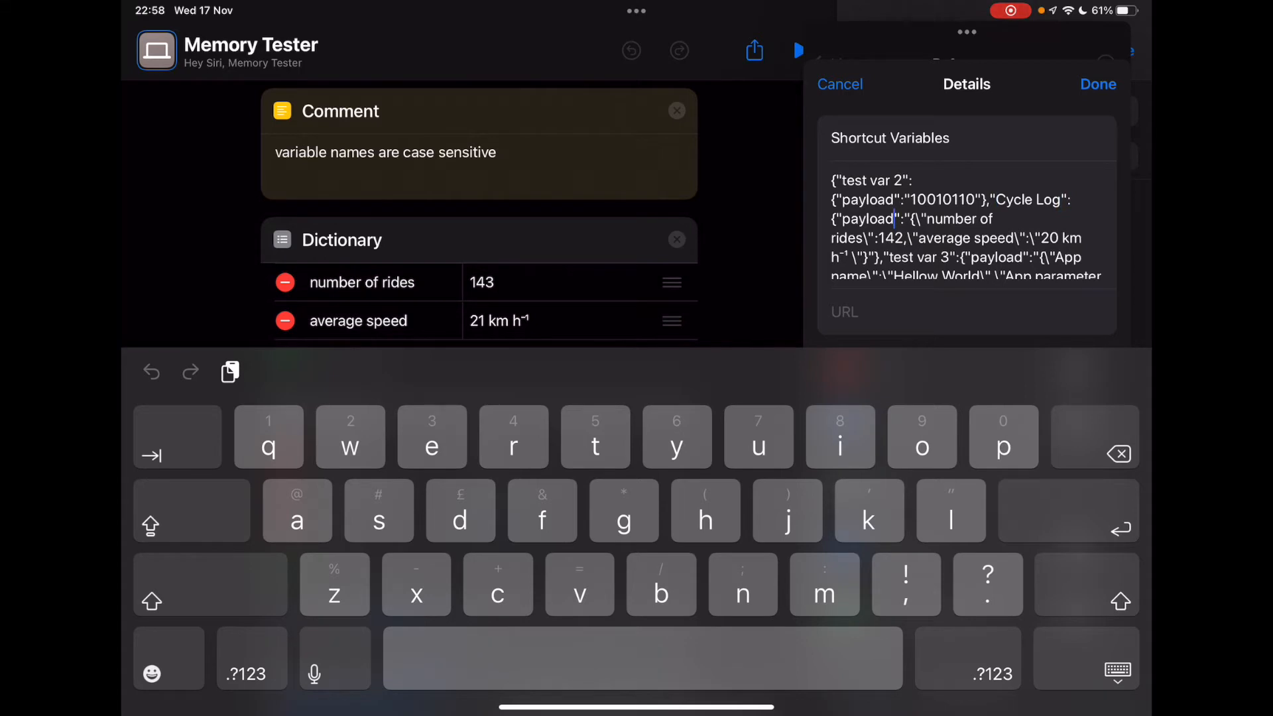
{"action": "double_click", "coordinate": [892, 219]}
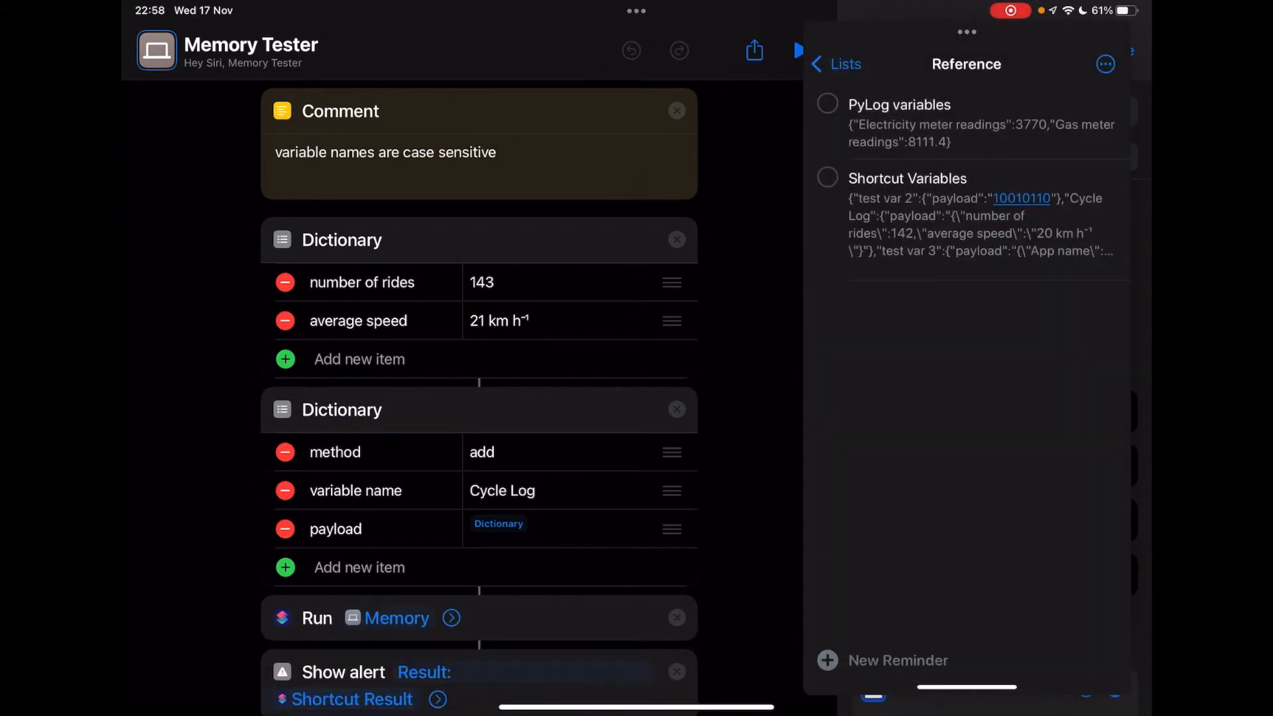
Step: Change the Cycle Log method to get and run Memory Tester, returning 142 rides at 20 km/h
{"action": "scroll", "scroll_direction": "down", "scroll_amount": 3}
{"action": "type", "text": "get"}
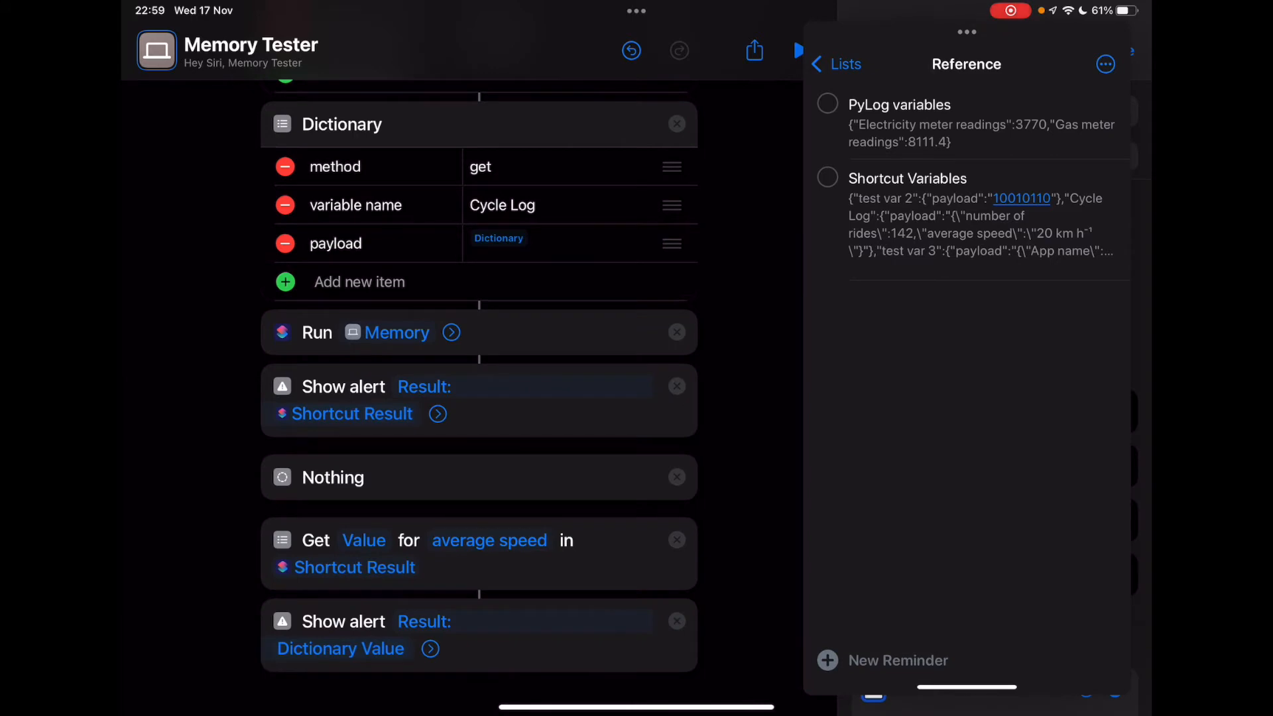
{"action": "left_click", "coordinate": [341, 124]}
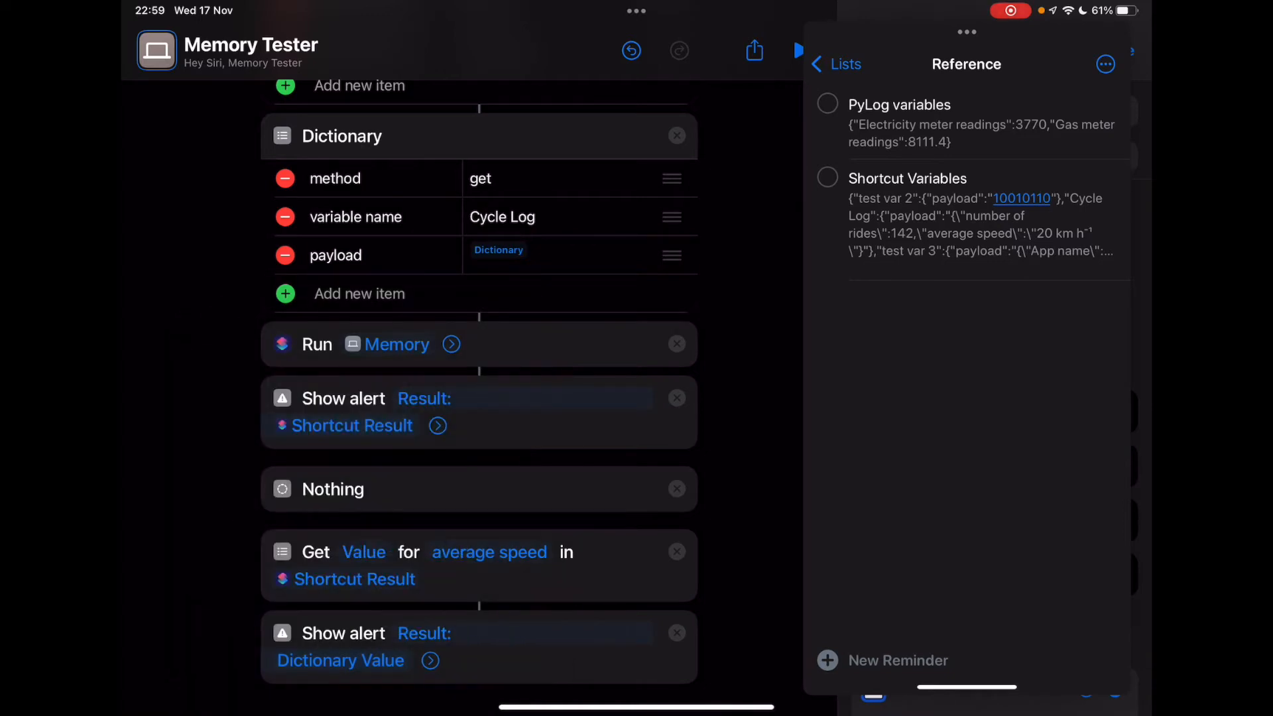
{"action": "left_click", "coordinate": [451, 345]}
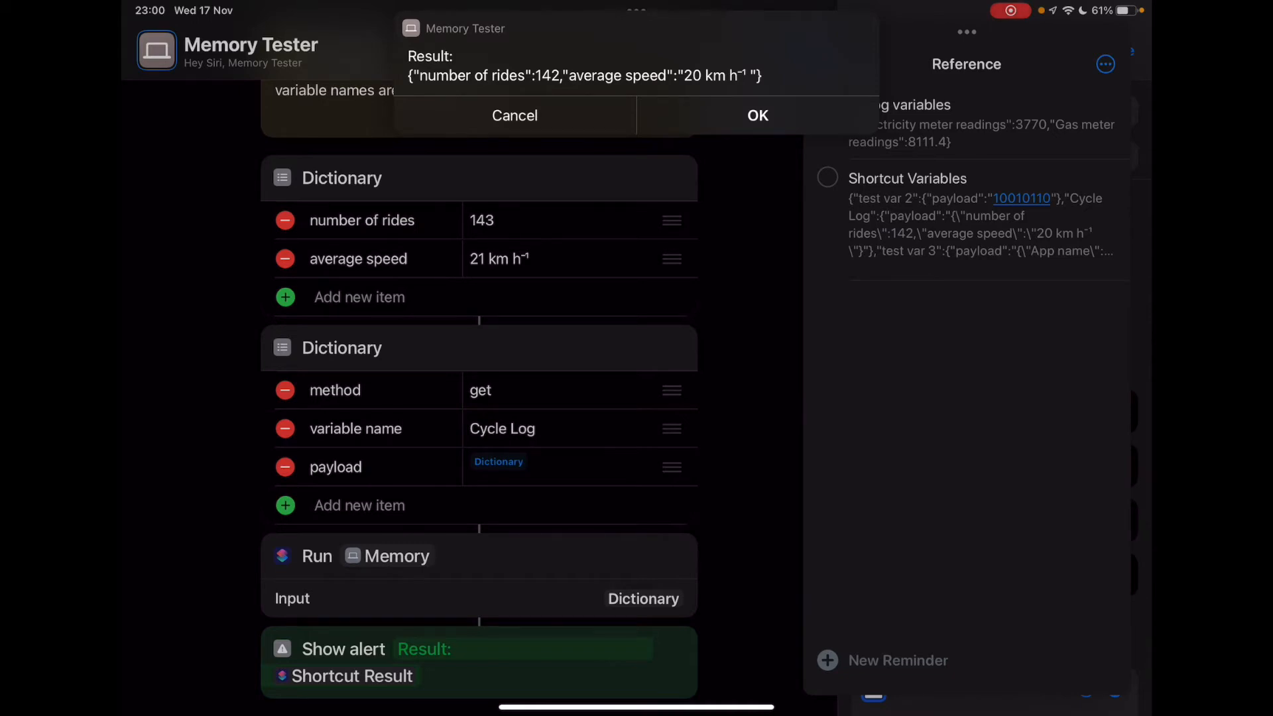
Step: Acknowledge the Cycle Log record and the extracted 20 km h⁻¹ average speed alerts
{"action": "left_click", "coordinate": [756, 116]}
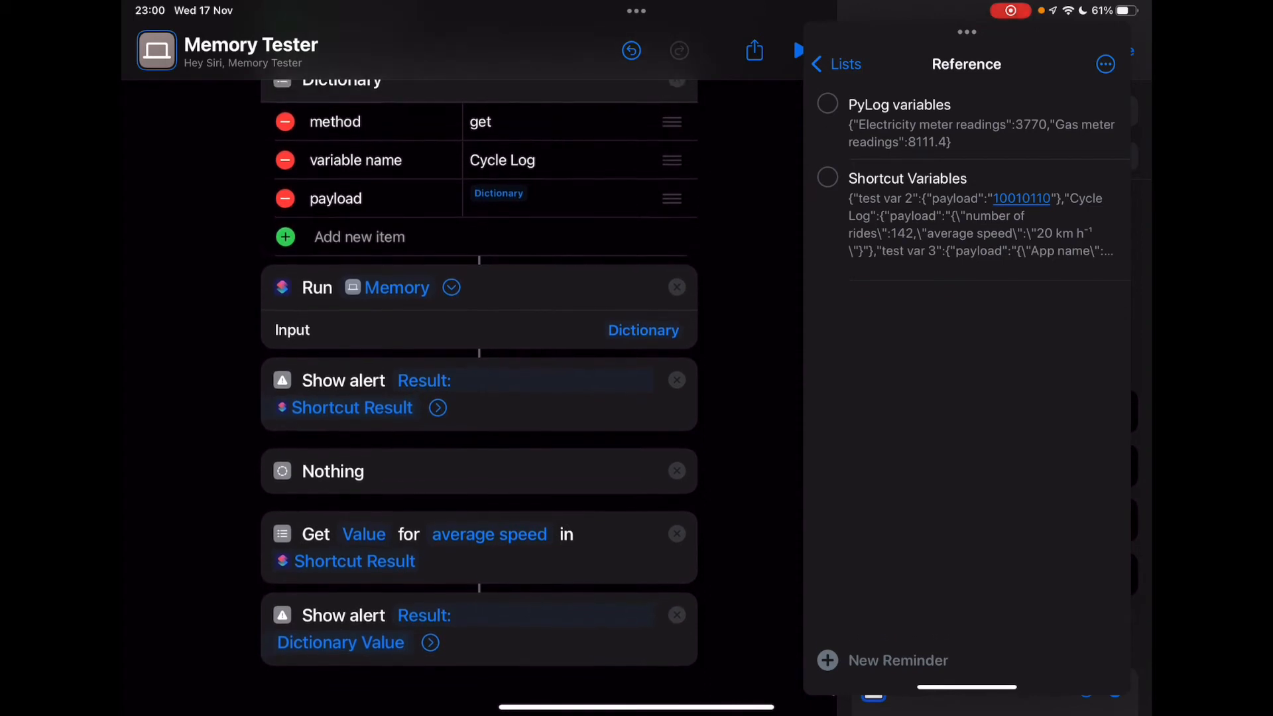
{"action": "left_click", "coordinate": [342, 381]}
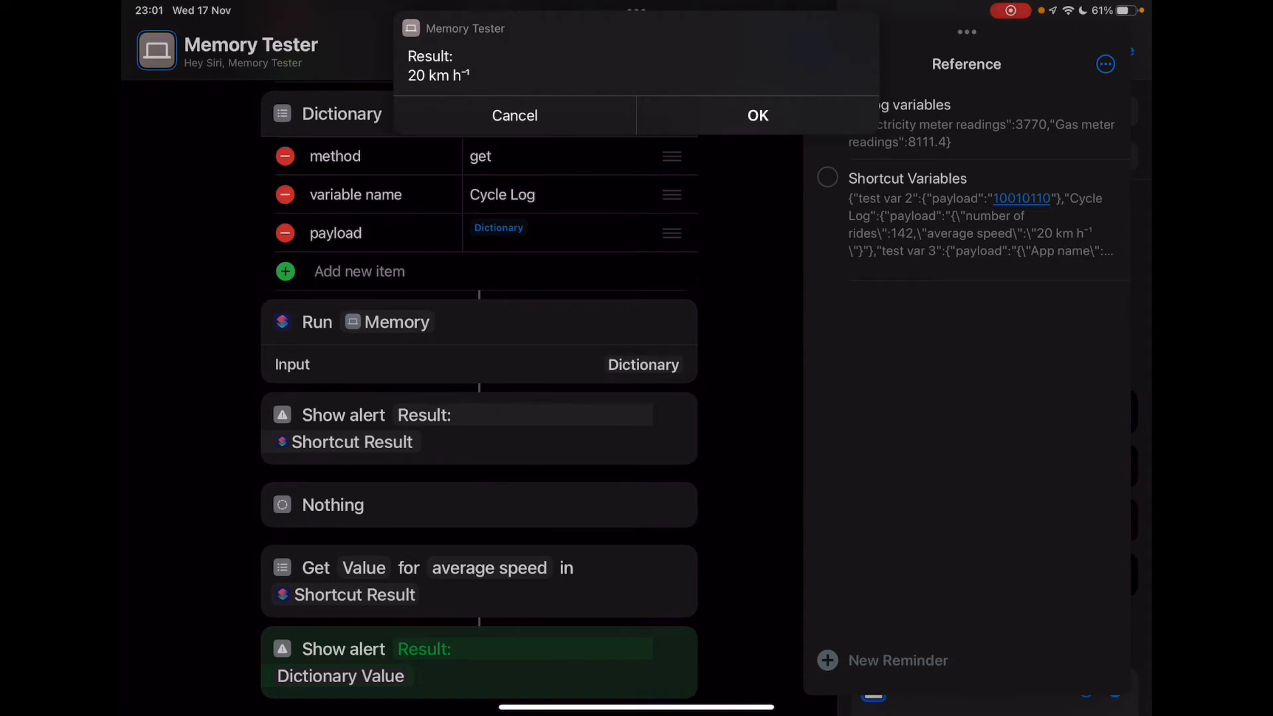
{"action": "left_click", "coordinate": [758, 116]}
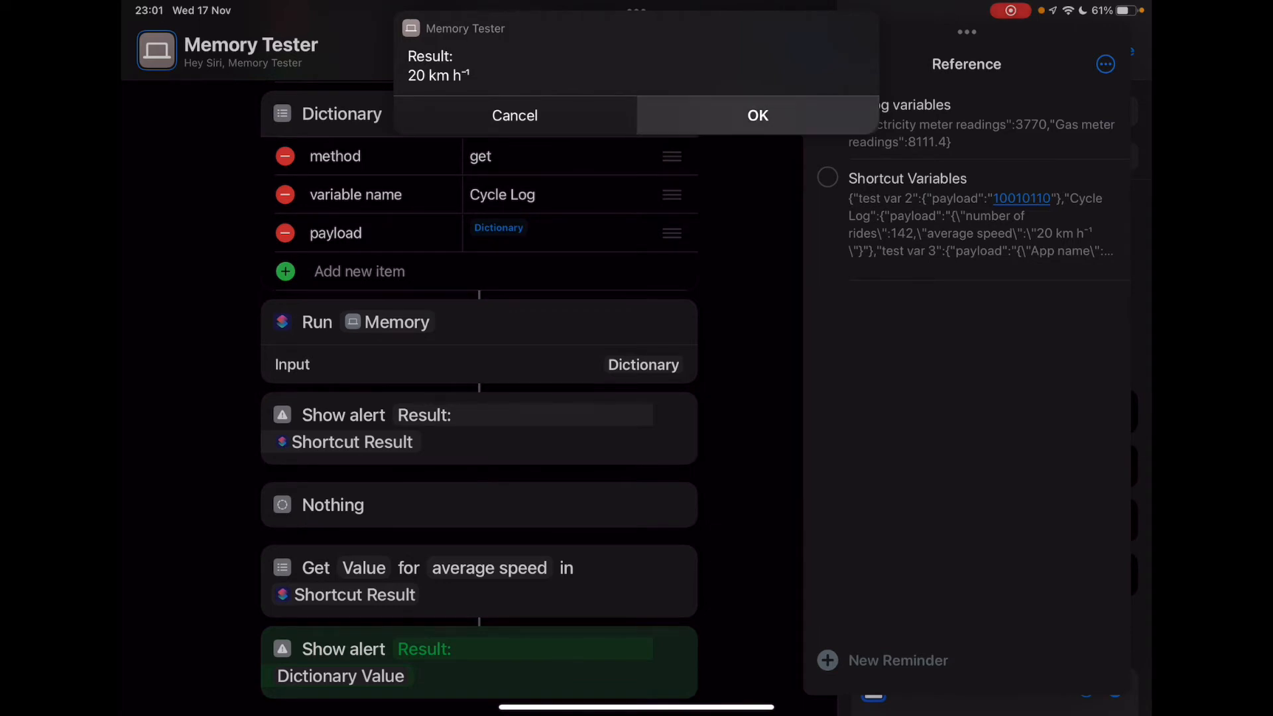
{"action": "left_click", "coordinate": [756, 115]}
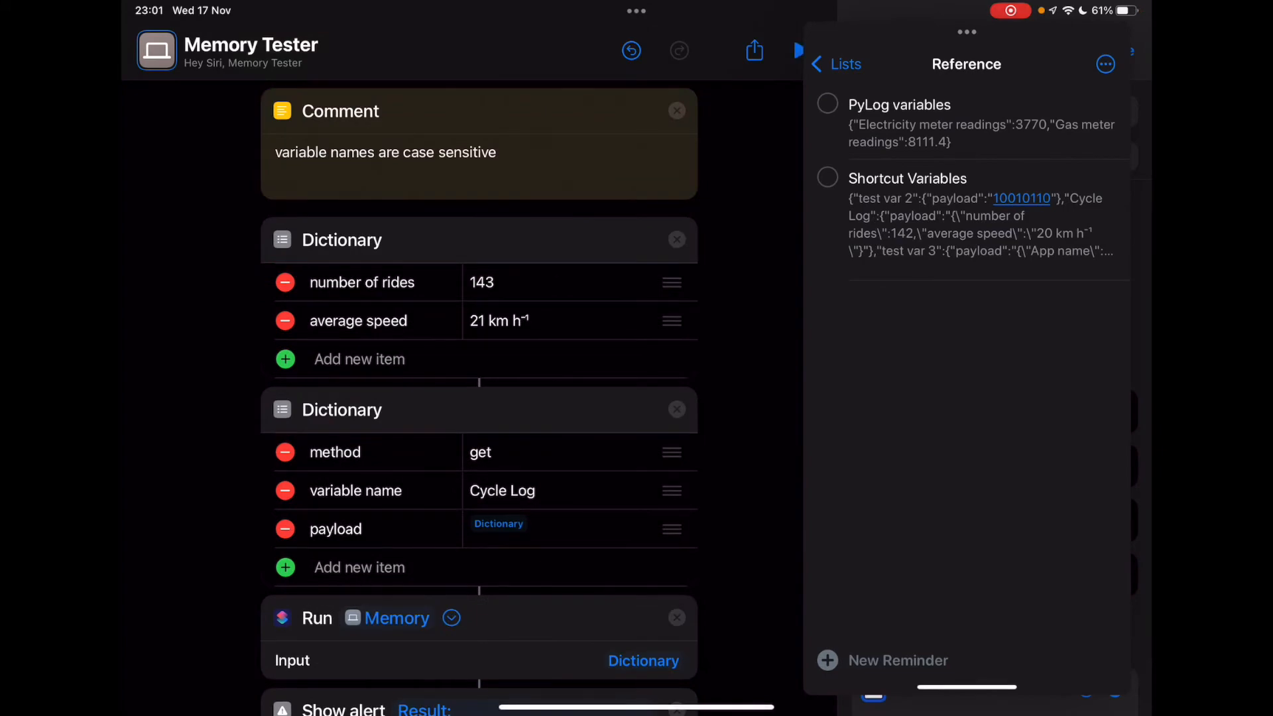
Step: Set the Cycle Log method back to add so 143 rides and 21 km h⁻¹ get stored
{"action": "scroll", "scroll_direction": "down", "scroll_amount": 3}
{"action": "type", "text": "add"}
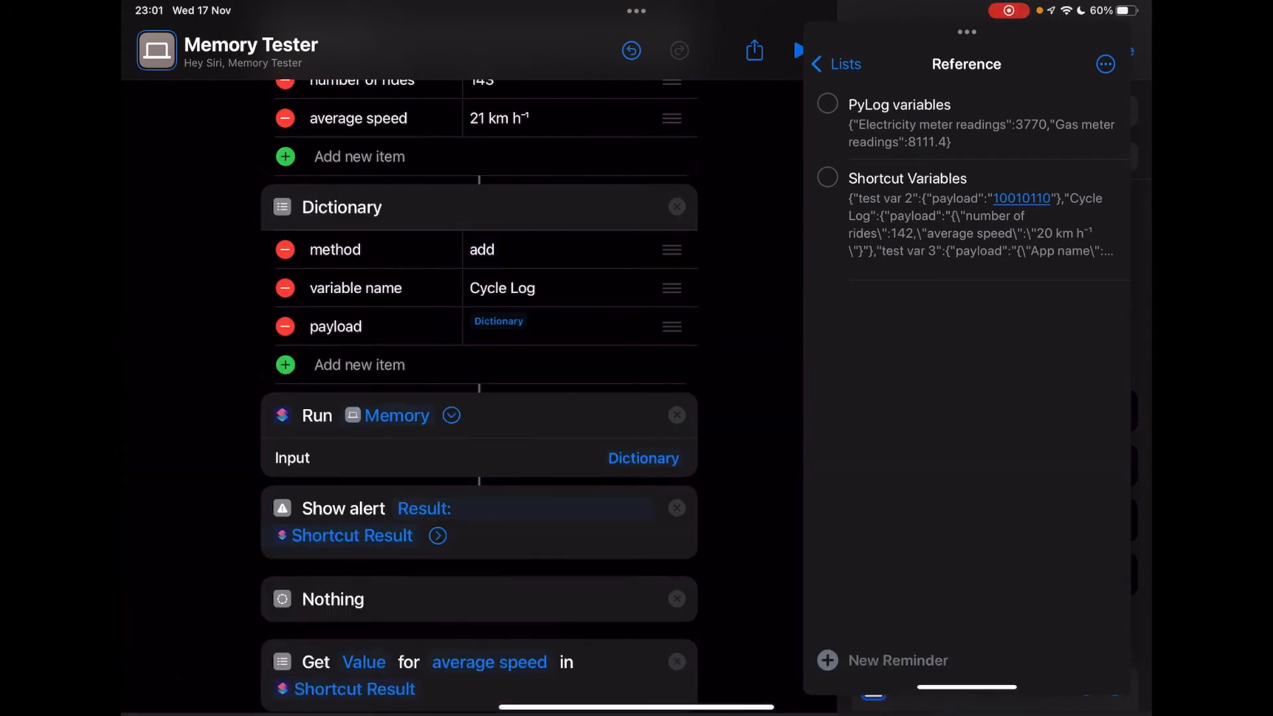
{"action": "left_click", "coordinate": [504, 320]}
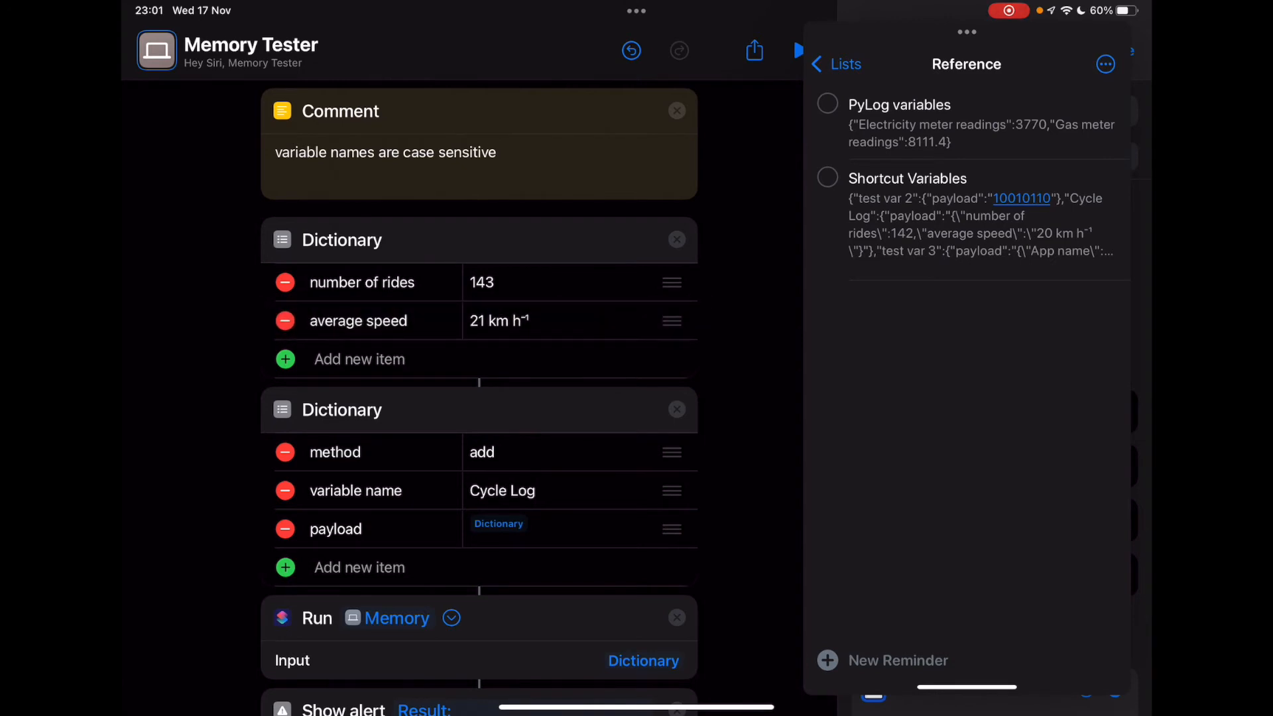
{"action": "scroll", "scroll_direction": "down", "scroll_amount": 3}
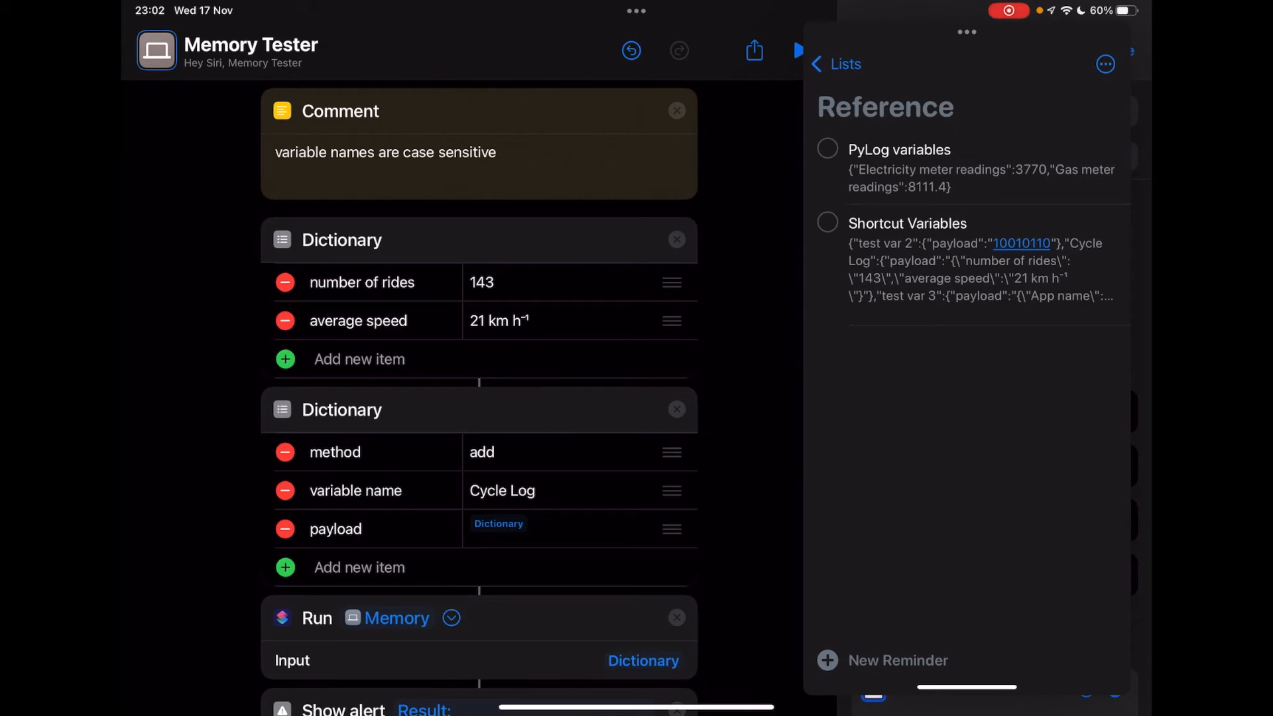
Step: Begin editing the request dictionary's method value, currently add
{"action": "left_click", "coordinate": [908, 223]}
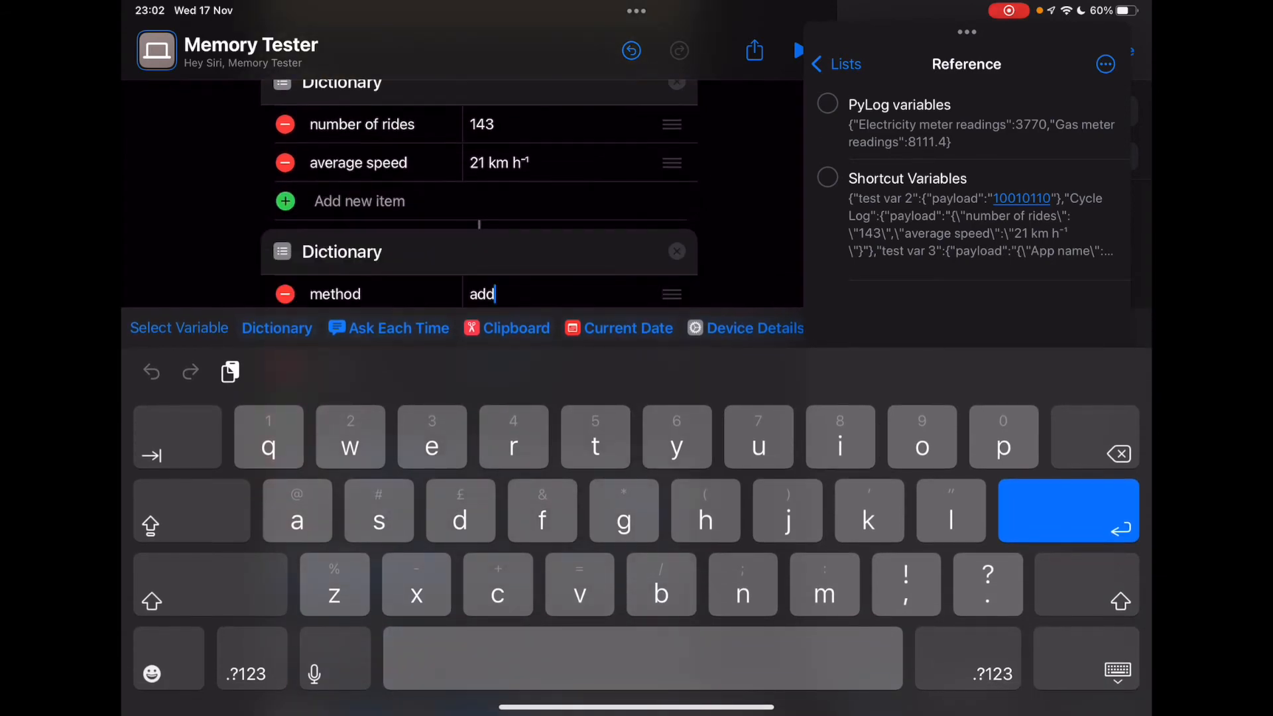
Step: Run the memory test and dismiss the 143 rides, 21 km h⁻¹ Cycle Log result
{"action": "left_click", "coordinate": [595, 436]}
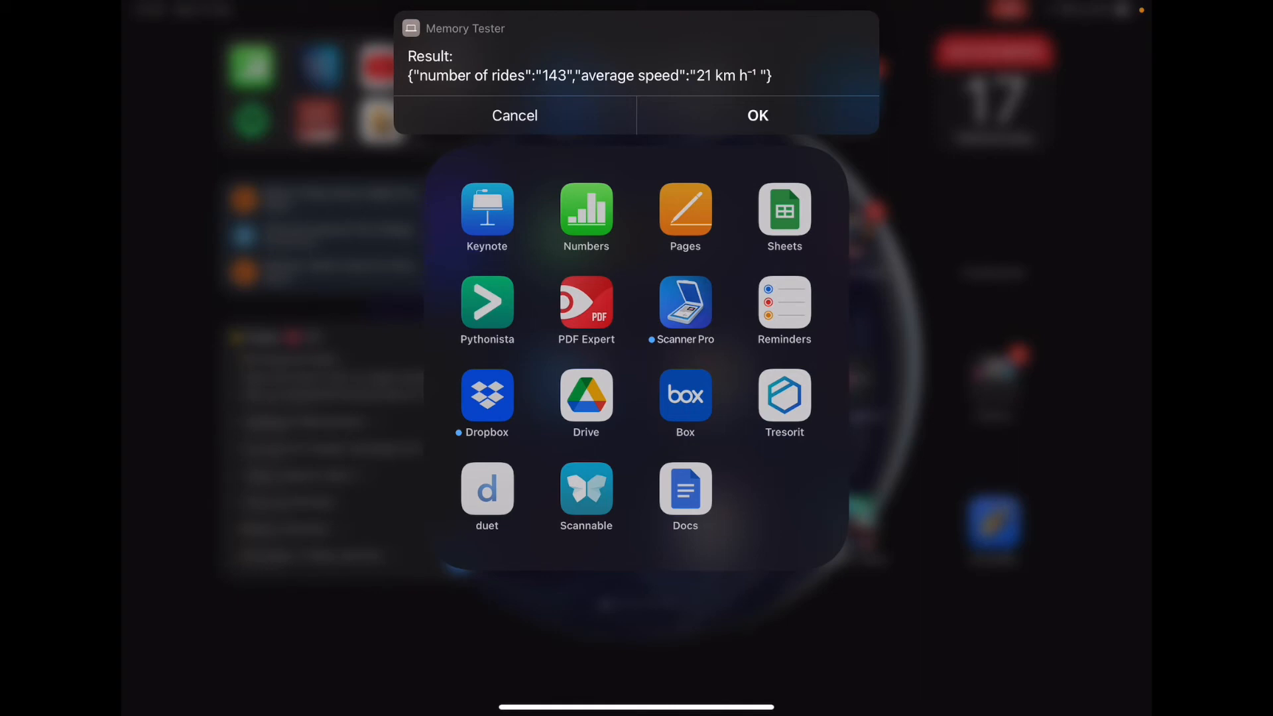
{"action": "left_click", "coordinate": [756, 115]}
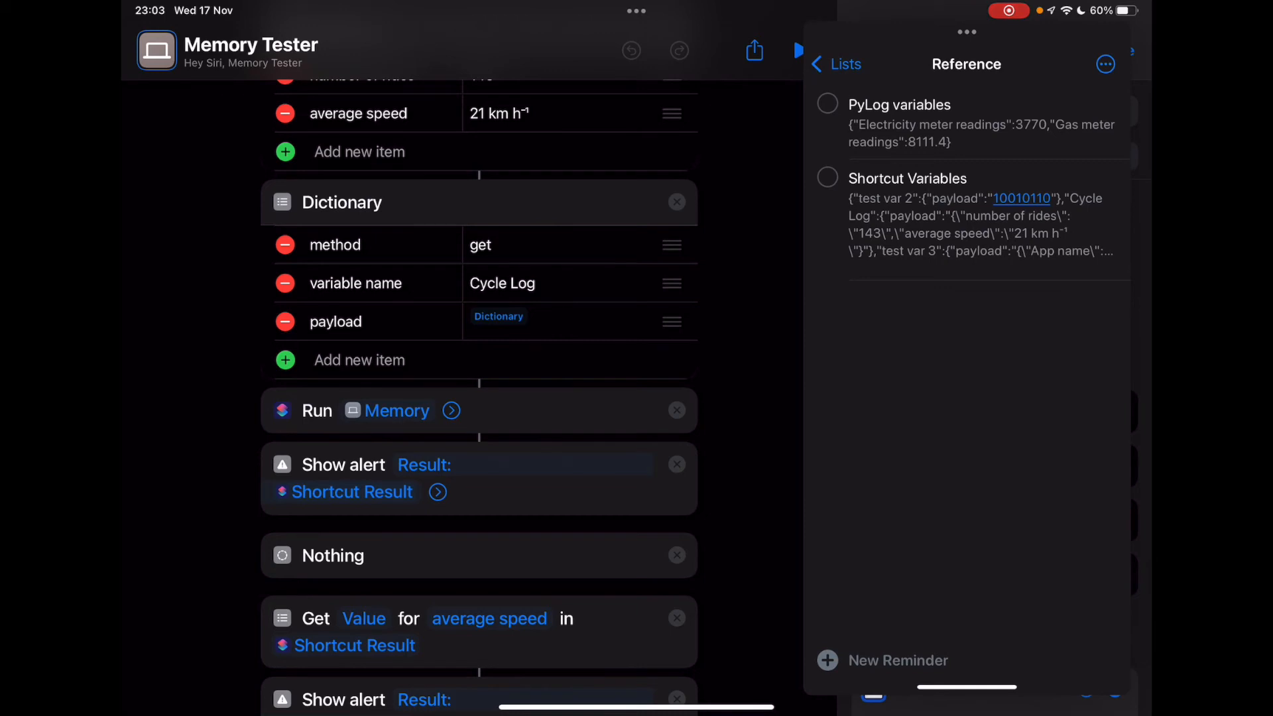
Step: Scroll through Memory Tester's actions to return the Cycle Log method to add
{"action": "scroll", "scroll_direction": "down", "scroll_amount": 3}
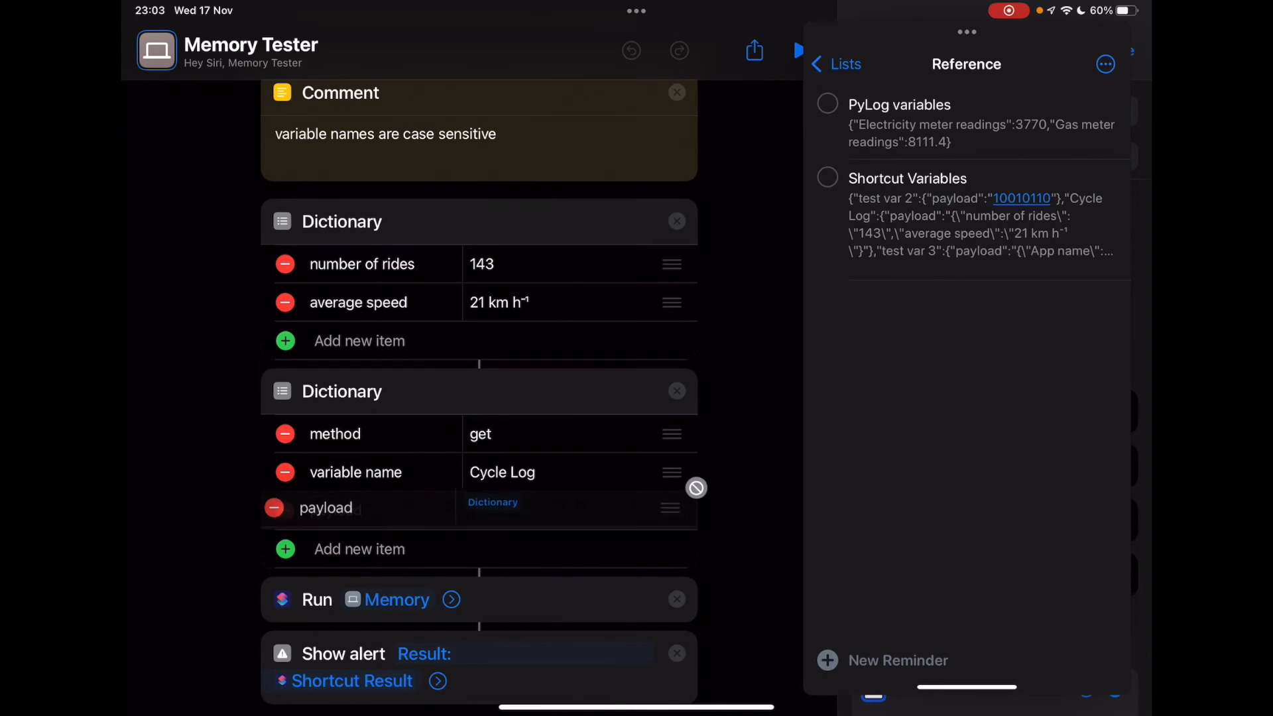
{"action": "scroll", "scroll_direction": "up", "scroll_amount": 3}
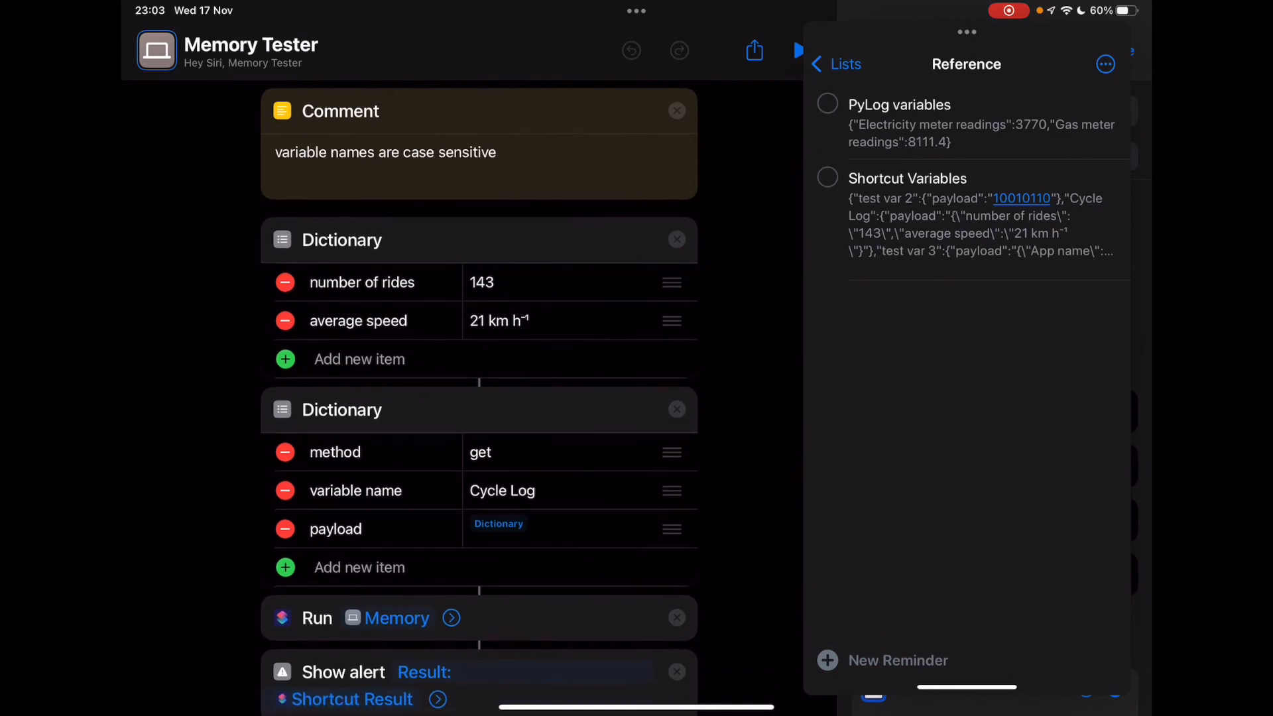
{"action": "scroll", "scroll_direction": "down", "scroll_amount": 3}
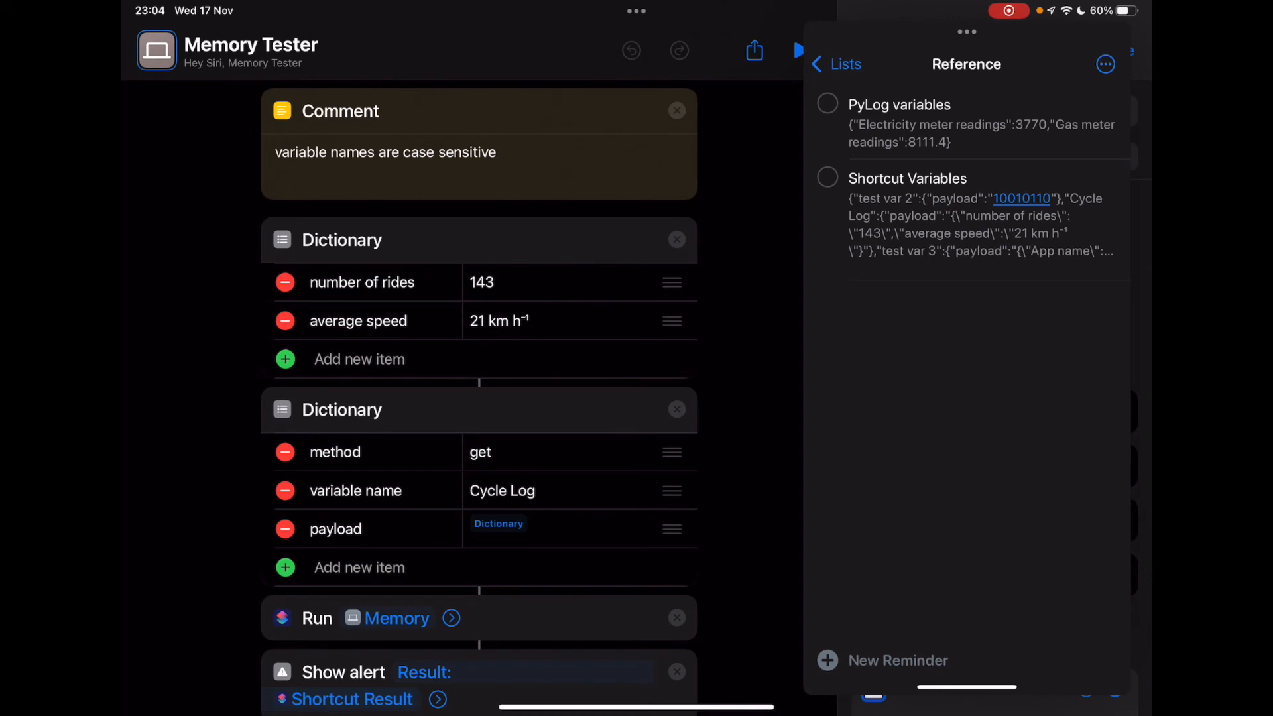
{"action": "scroll", "scroll_direction": "down", "scroll_amount": 3}
{"action": "type", "text": "add"}
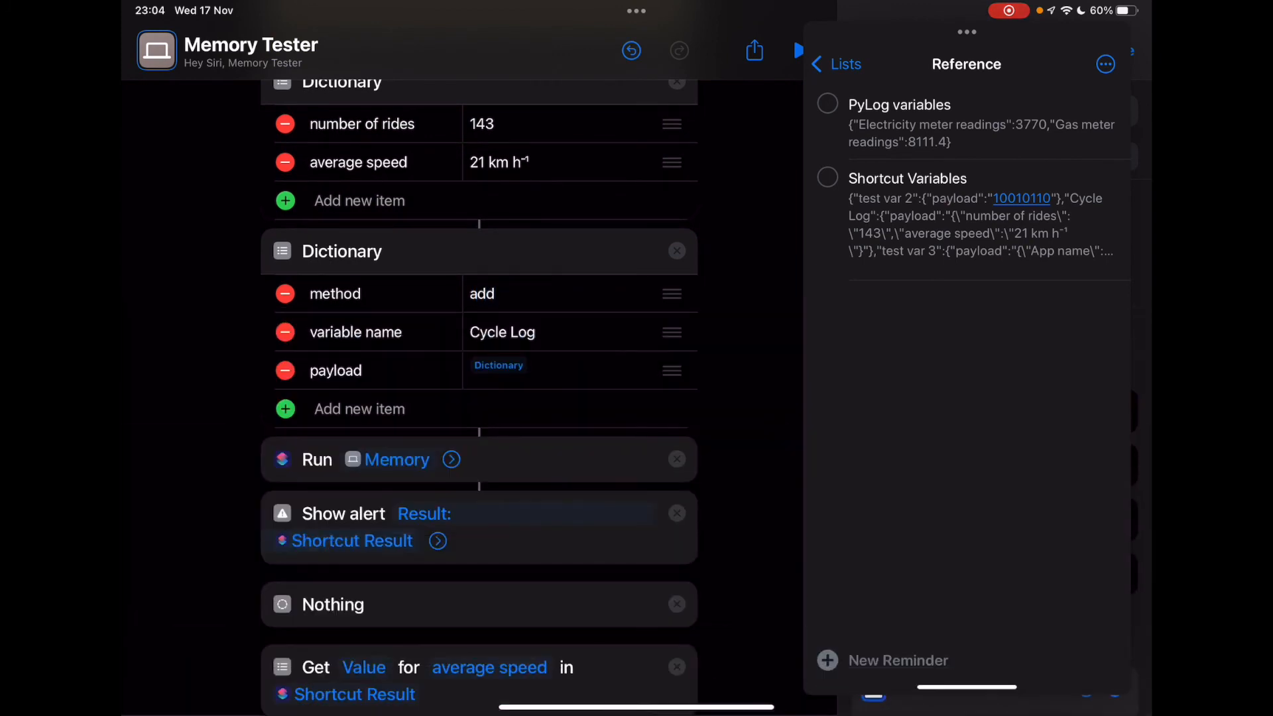
Step: Name the added variable 'foo bar' and give it the plain-text payload 'baz'
{"action": "left_click", "coordinate": [501, 331]}
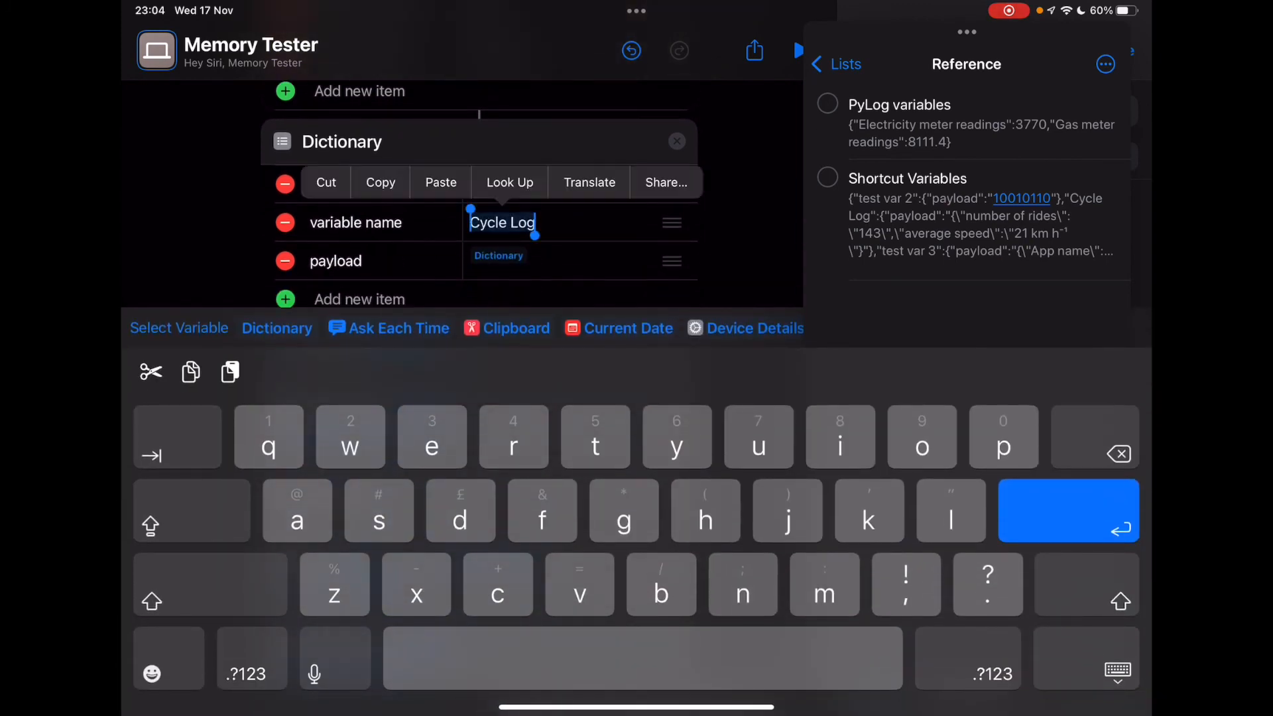
{"action": "type", "text": "foo bar"}
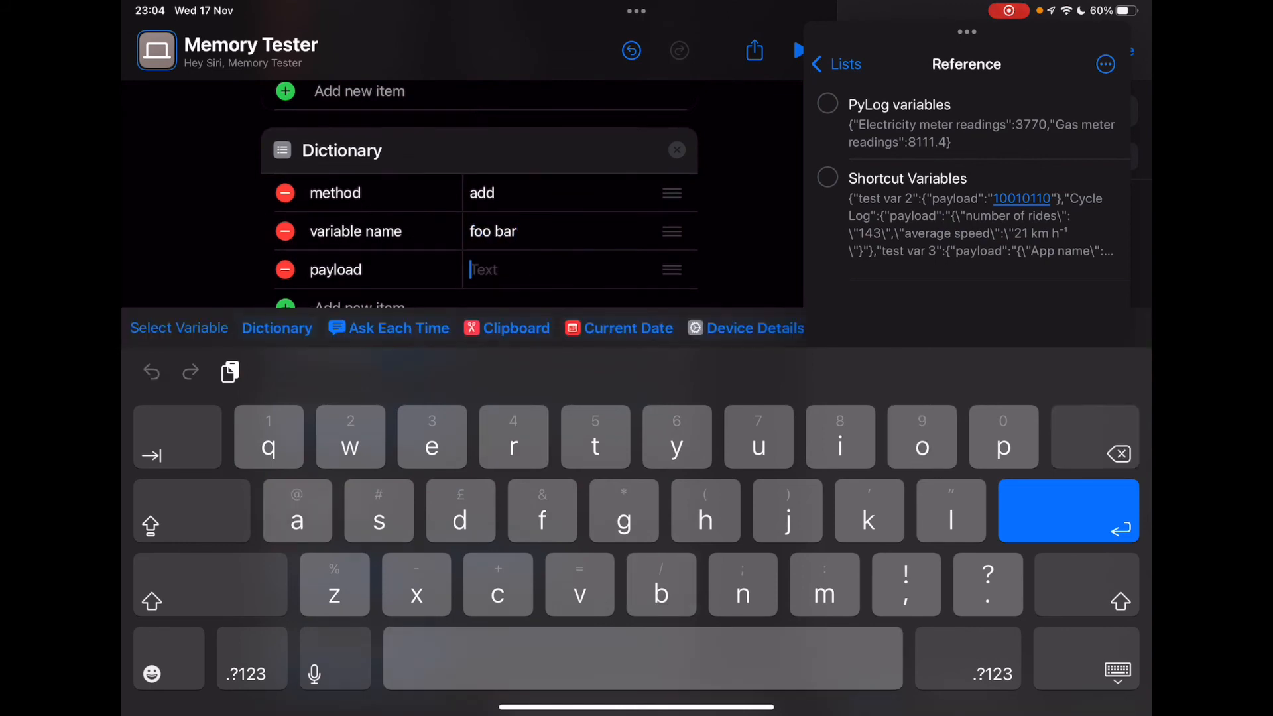
{"action": "type", "text": "baz"}
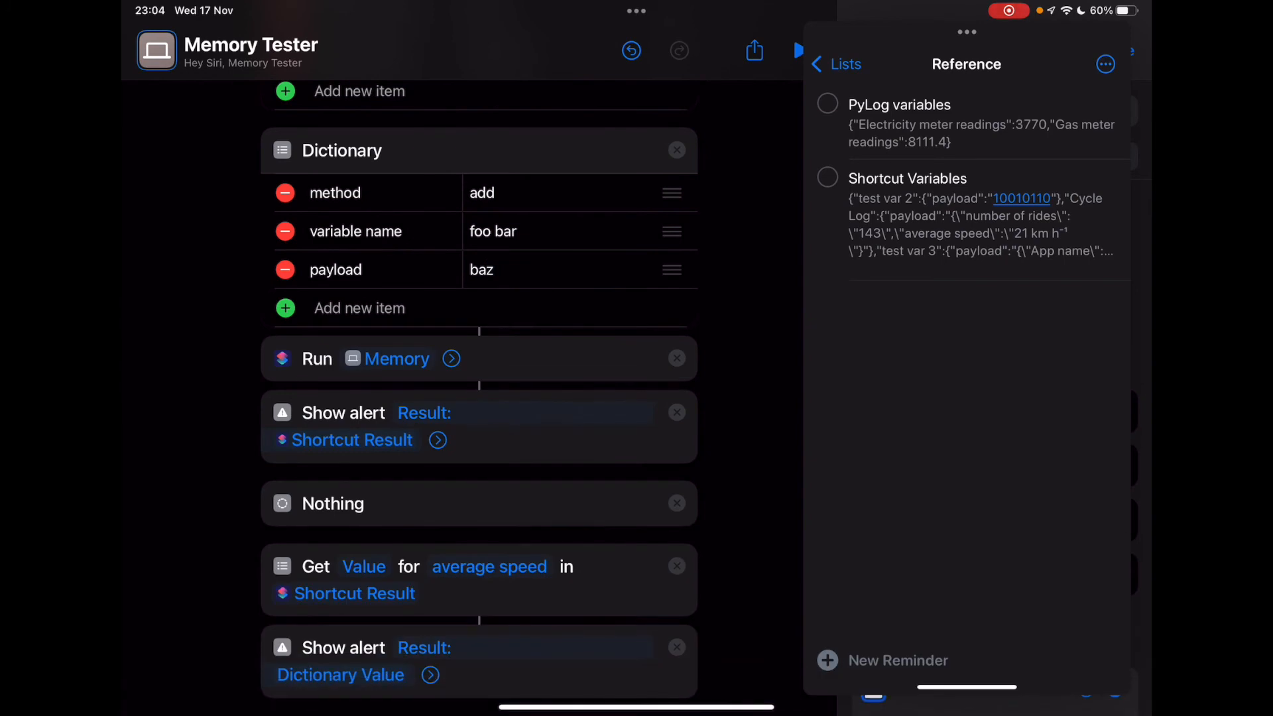
{"action": "scroll", "scroll_direction": "down", "scroll_amount": 3}
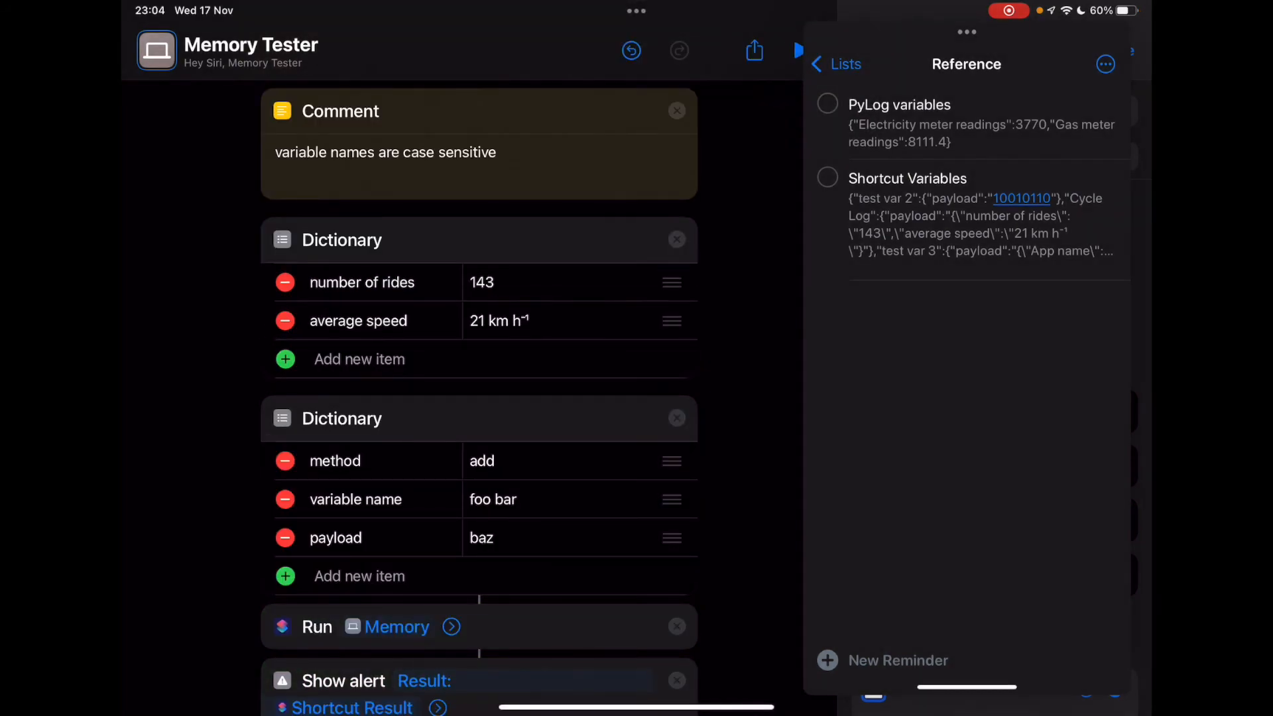
Step: Check the Shortcut Variables reminder note, then begin retyping the method as 'g'
{"action": "left_click", "coordinate": [907, 178]}
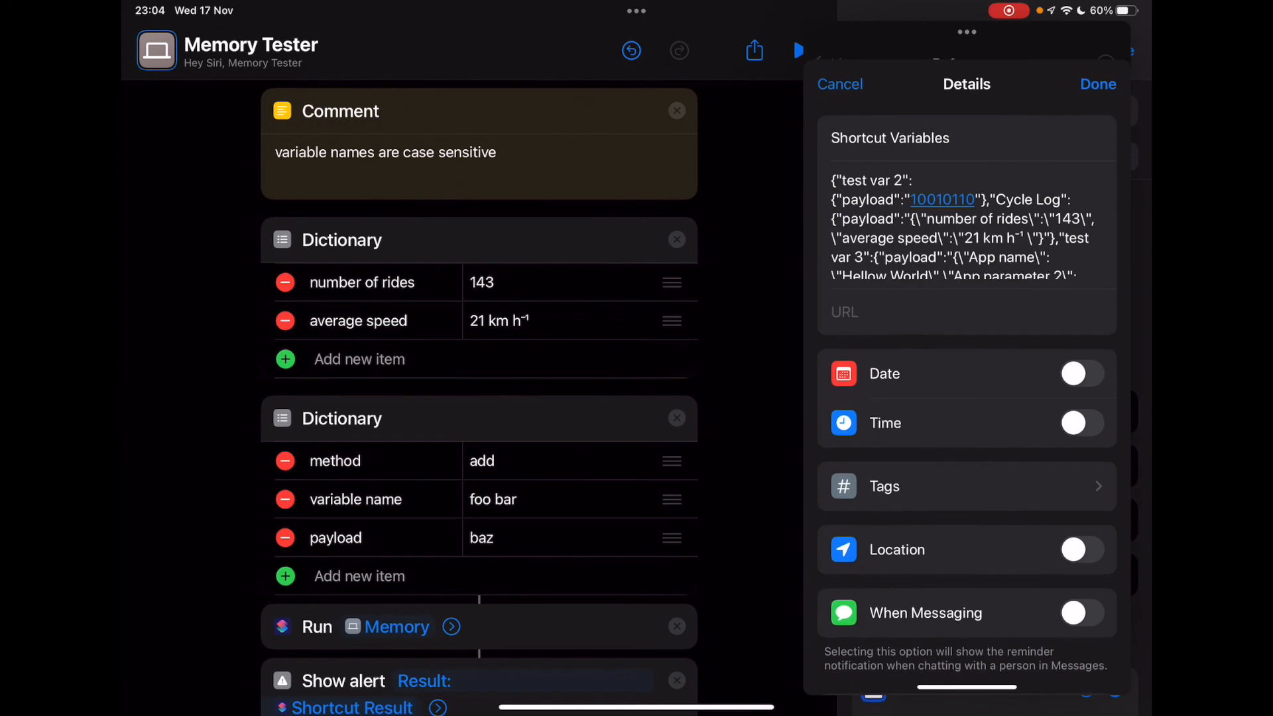
{"action": "scroll", "scroll_direction": "down", "scroll_amount": 3}
{"action": "type", "text": "g"}
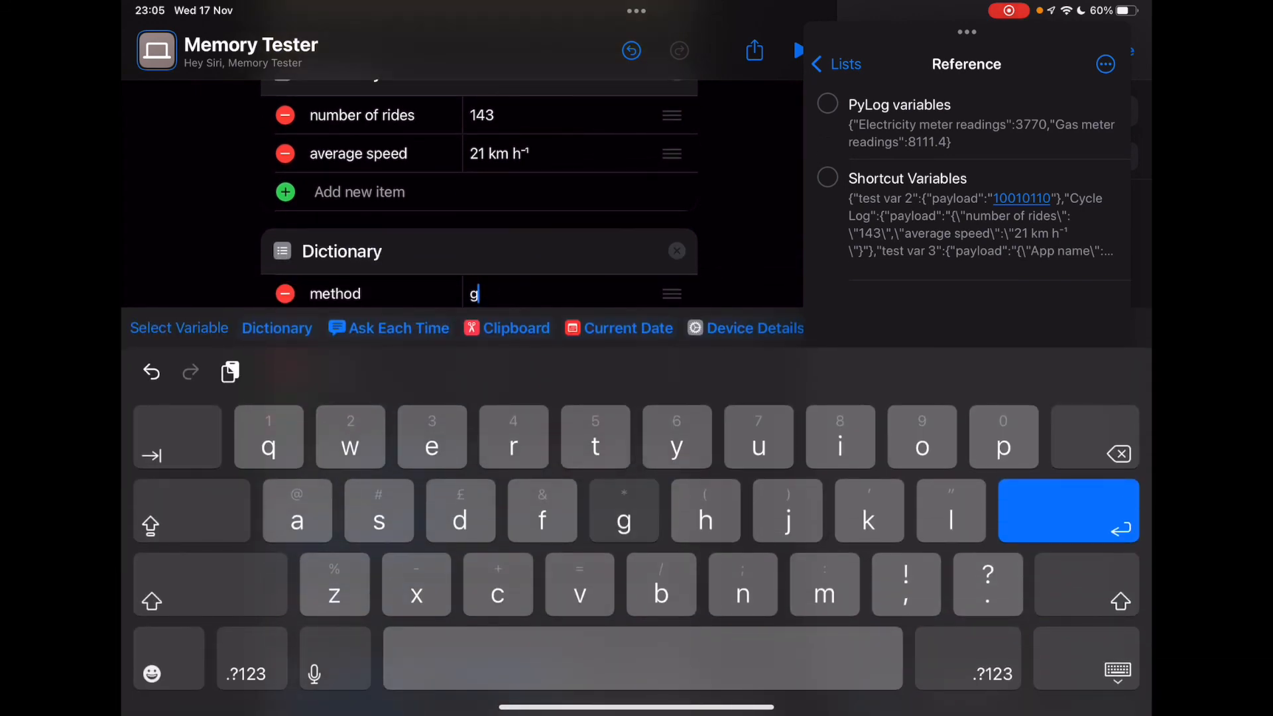
Step: Complete the method as 'get' for the Cycle log variable with a Dictionary payload
{"action": "type", "text": "et"}
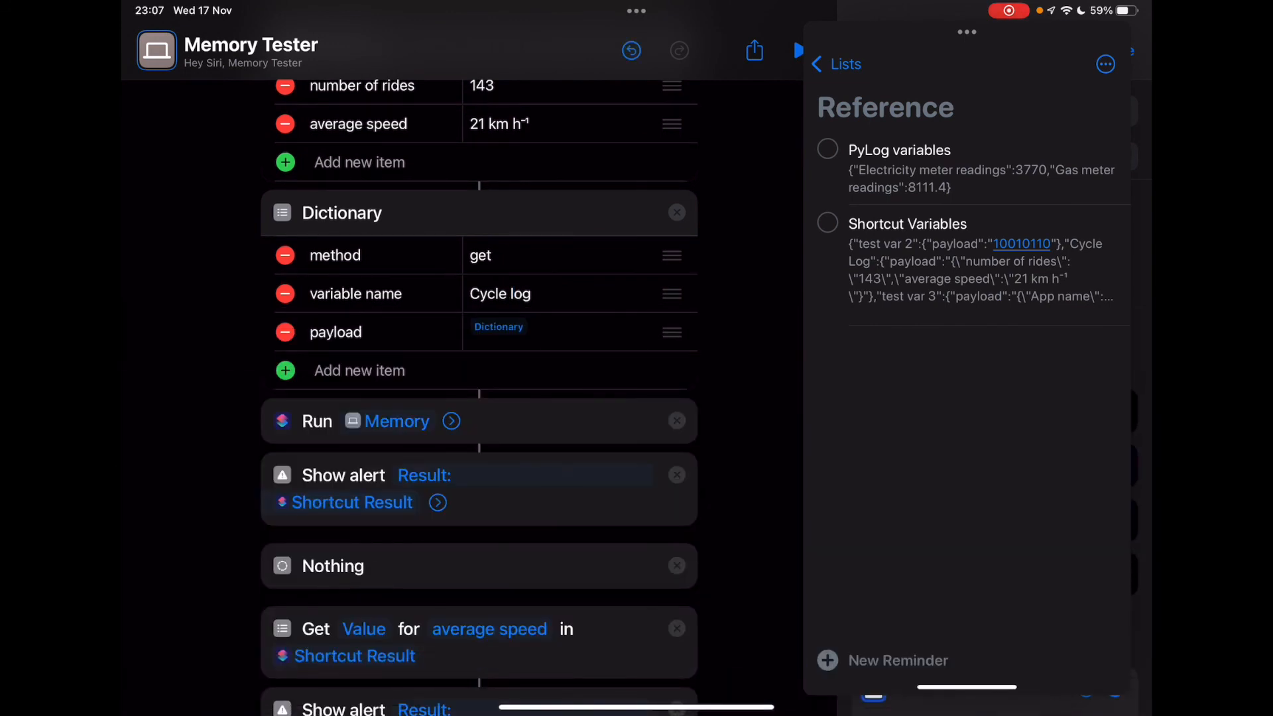
Step: Rerun Memory Tester with the name corrected to Cycle Log, dismissing the empty alert then the one showing 143 rides and 21 km/h
{"action": "scroll", "scroll_direction": "down", "scroll_amount": 3}
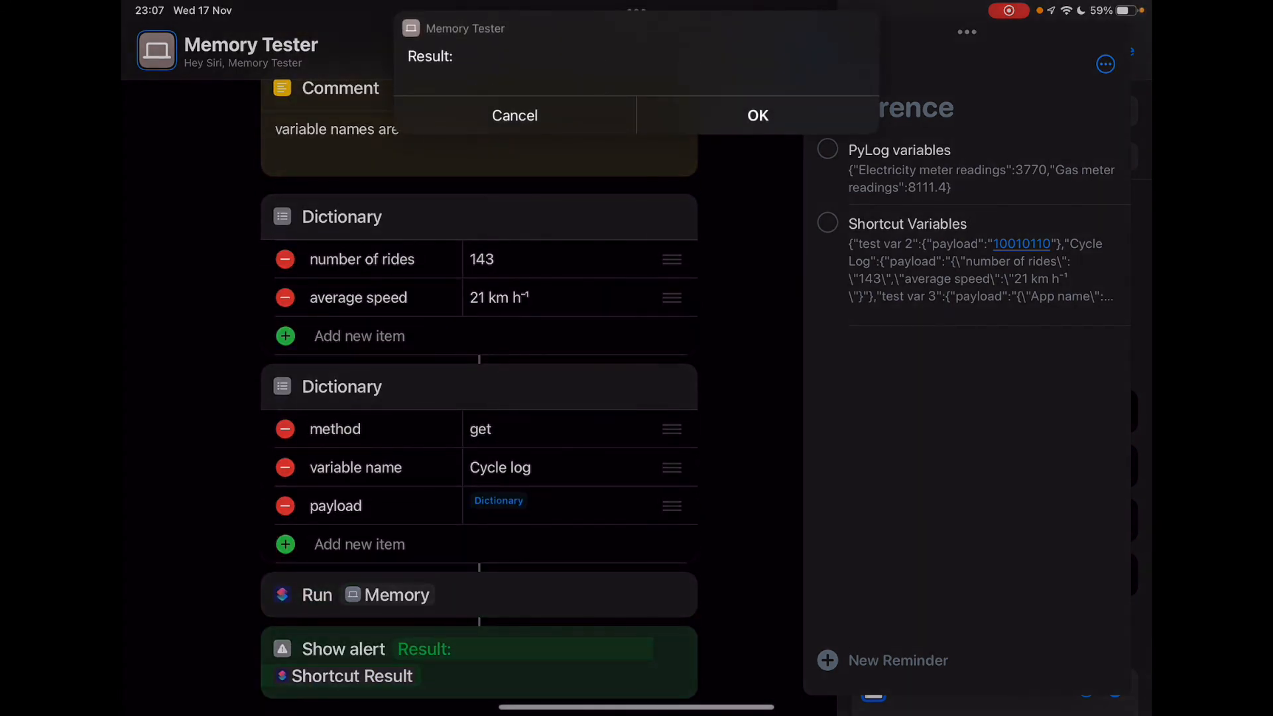
{"action": "left_click", "coordinate": [757, 116]}
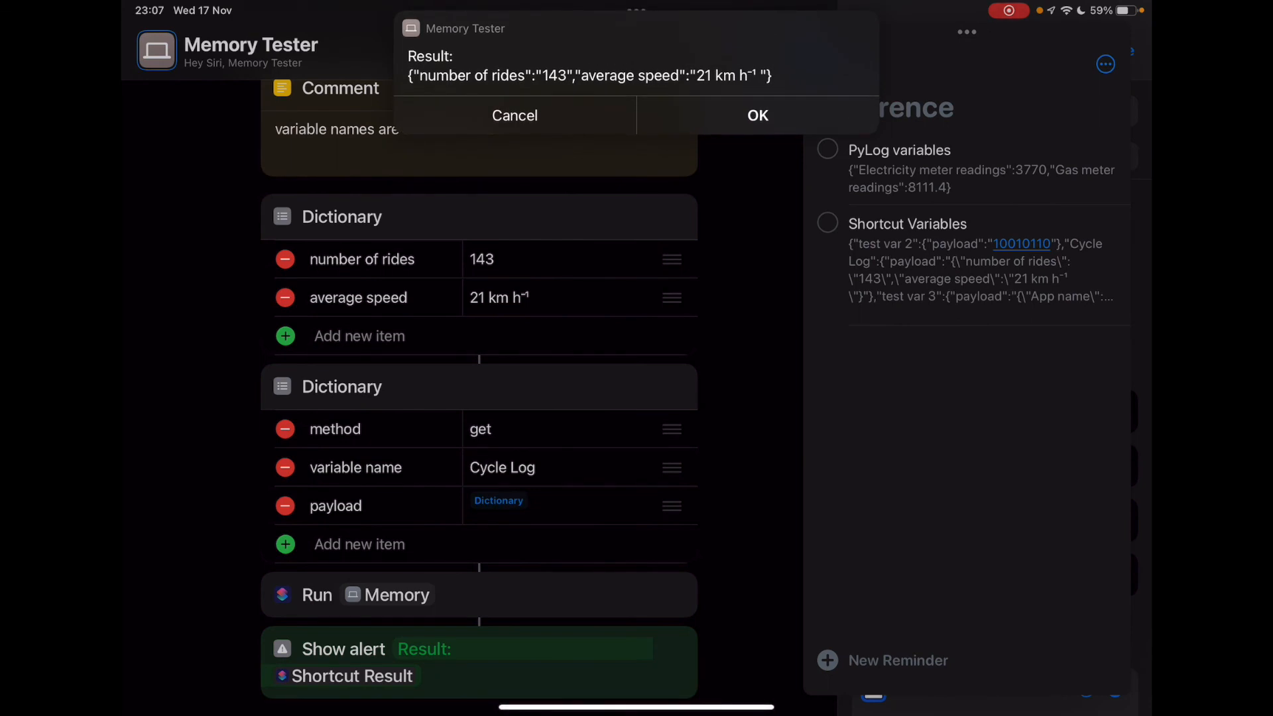
{"action": "left_click", "coordinate": [756, 115]}
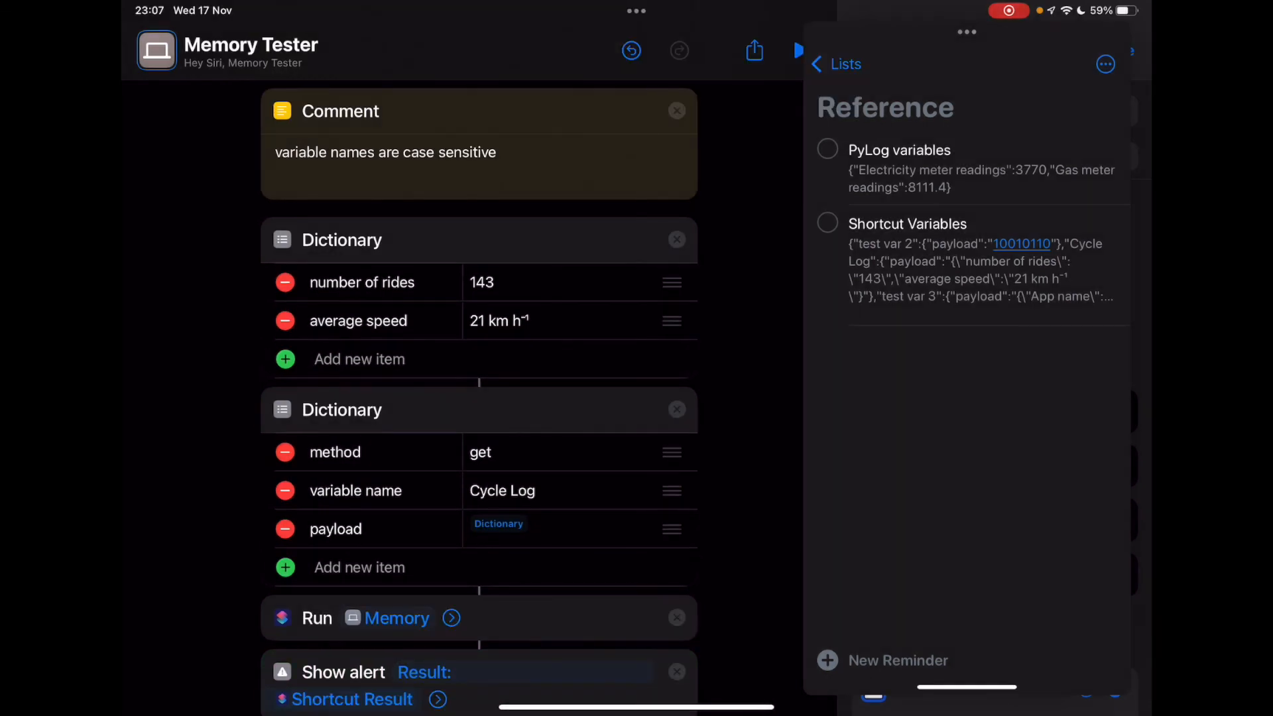